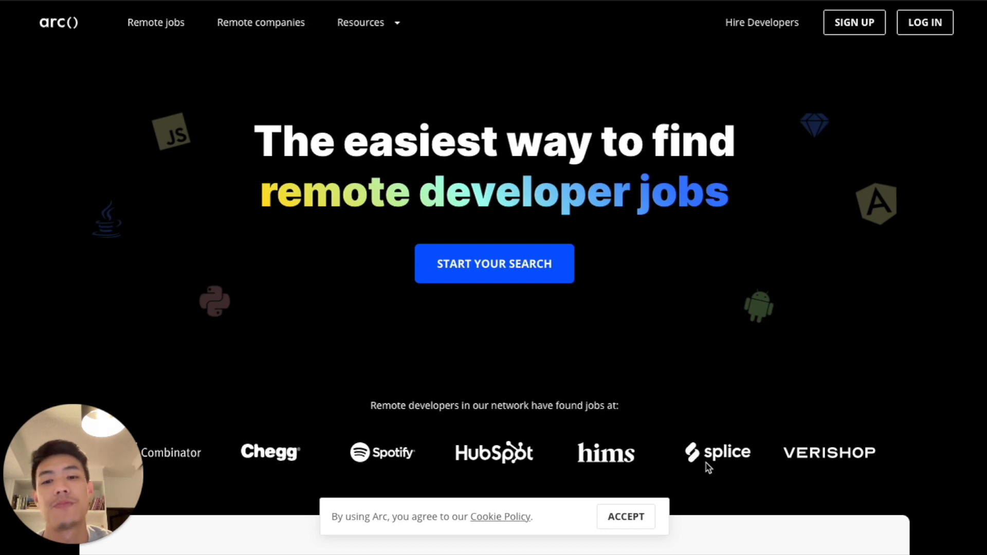
Keep Permanent and Contract as the preferred job types.
{"action": "scroll", "scroll_direction": "down", "scroll_amount": 3}
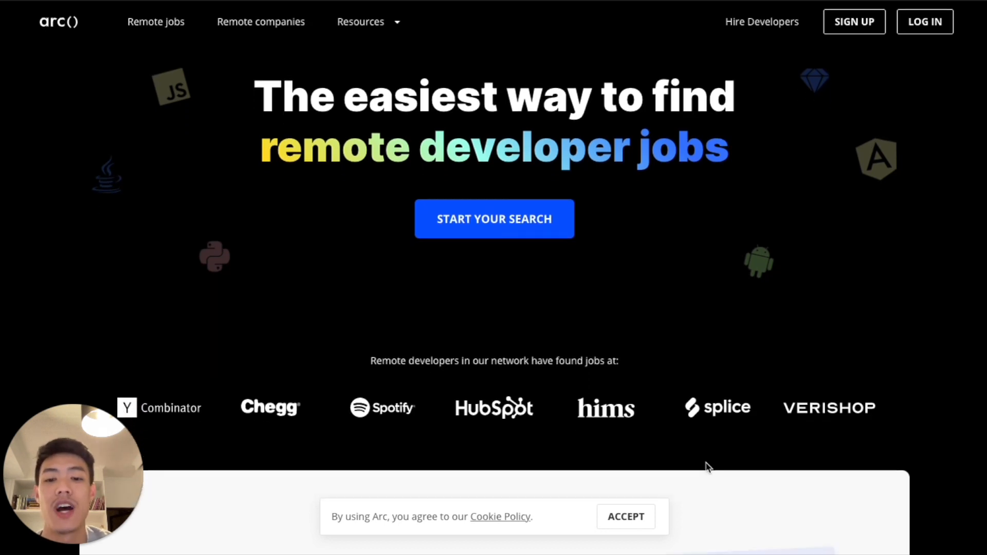
{"action": "scroll", "scroll_direction": "down", "scroll_amount": 3}
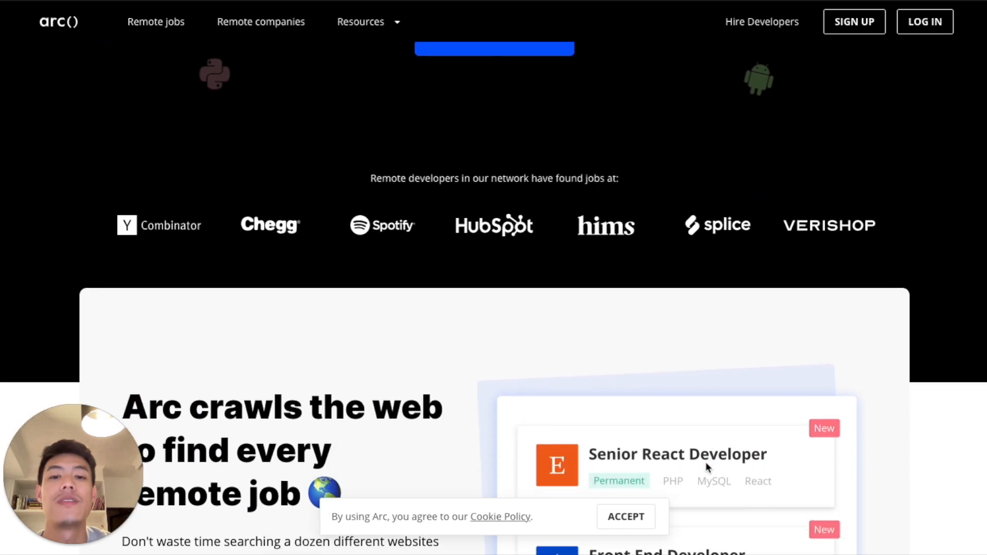
{"action": "scroll", "scroll_direction": "down", "scroll_amount": 3}
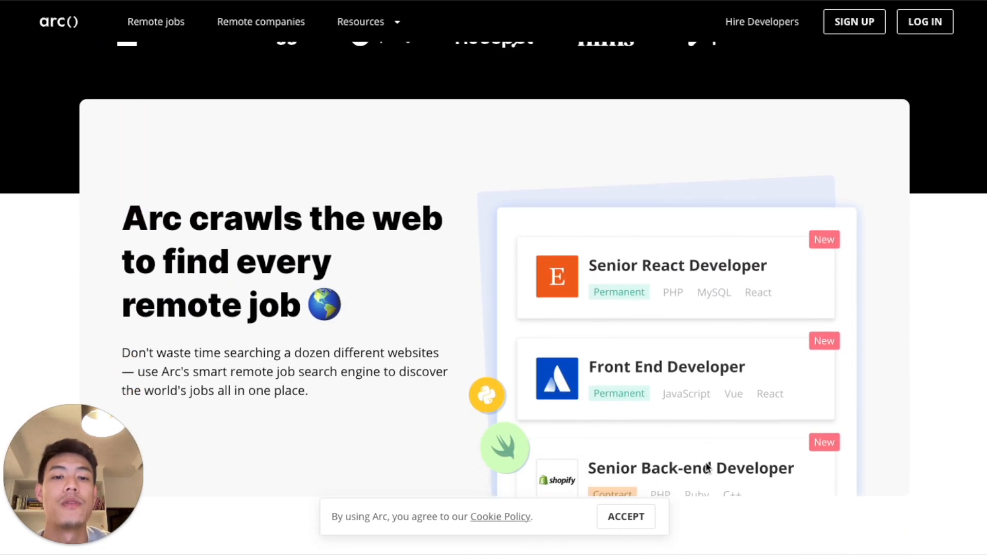
{"action": "scroll", "scroll_direction": "down", "scroll_amount": 3}
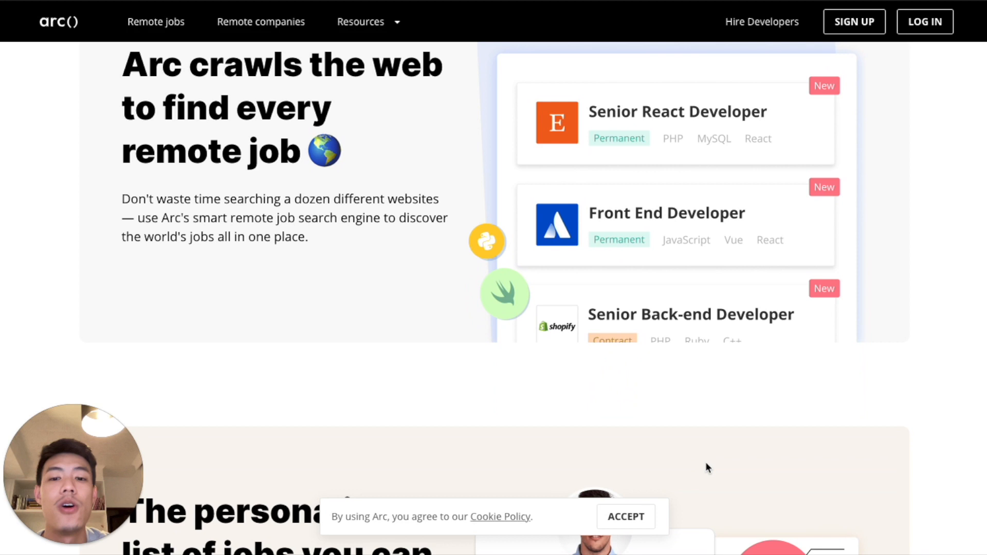
{"action": "scroll", "scroll_direction": "down", "scroll_amount": 3}
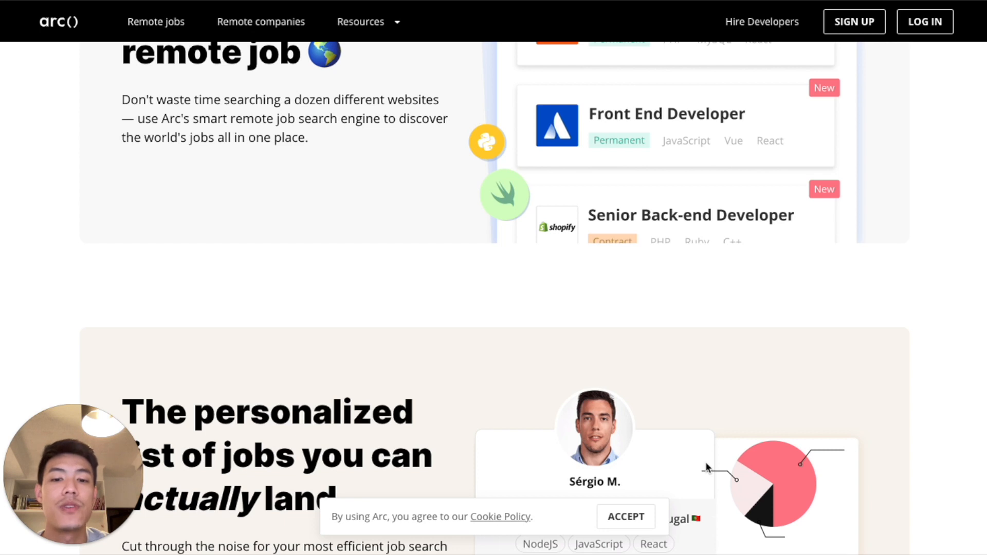
{"action": "scroll", "scroll_direction": "down", "scroll_amount": 3}
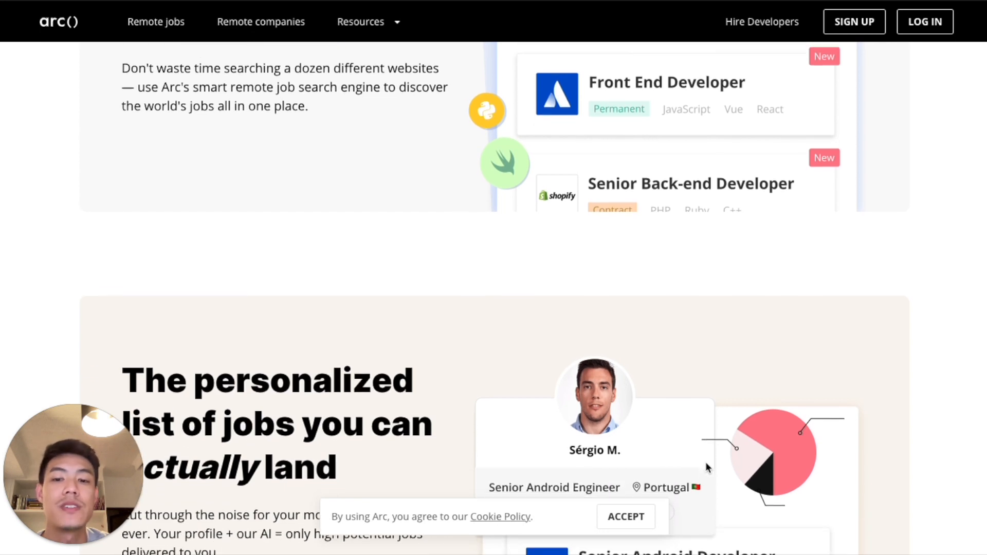
{"action": "scroll", "scroll_direction": "down", "scroll_amount": 3}
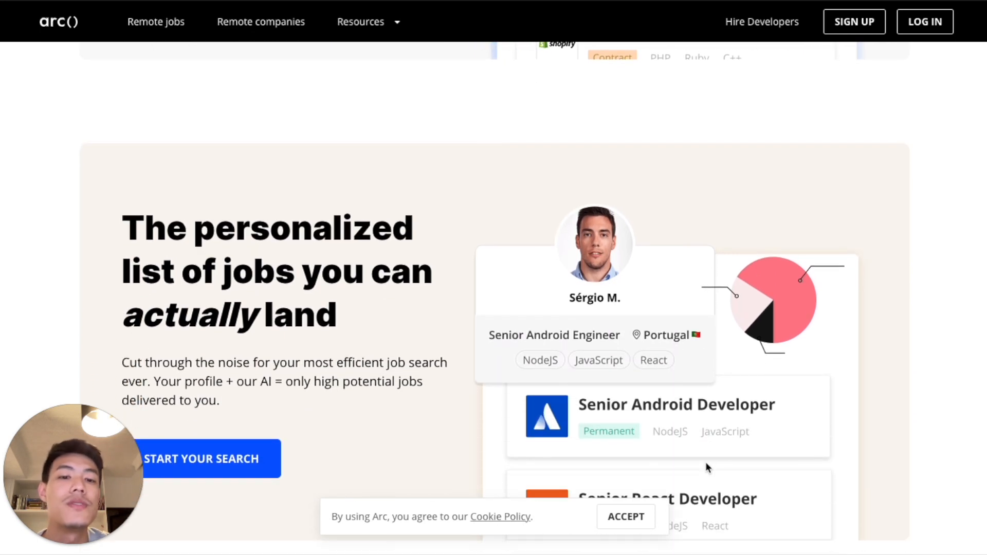
{"action": "scroll", "scroll_direction": "down", "scroll_amount": 3}
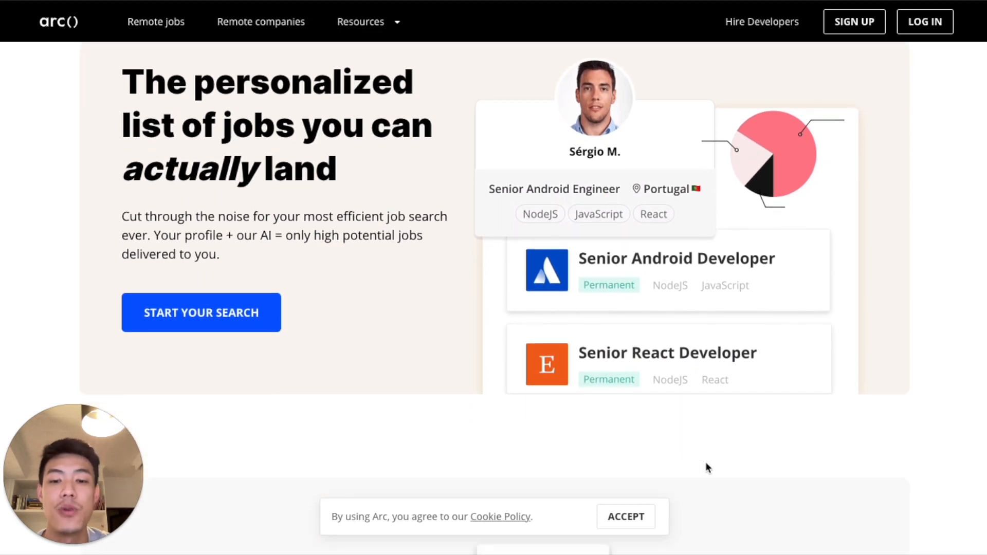
{"action": "scroll", "scroll_direction": "down", "scroll_amount": 3}
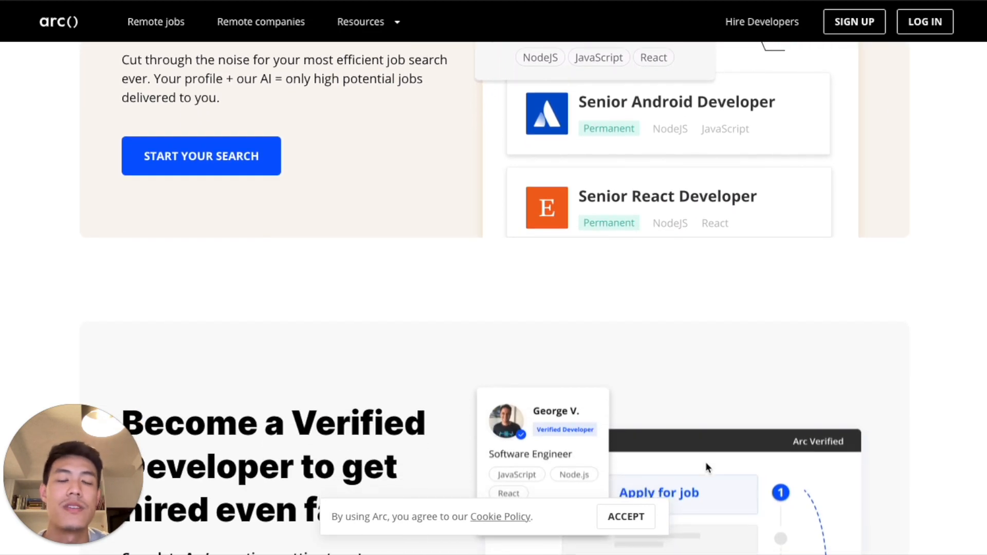
{"action": "scroll", "scroll_direction": "down", "scroll_amount": 3}
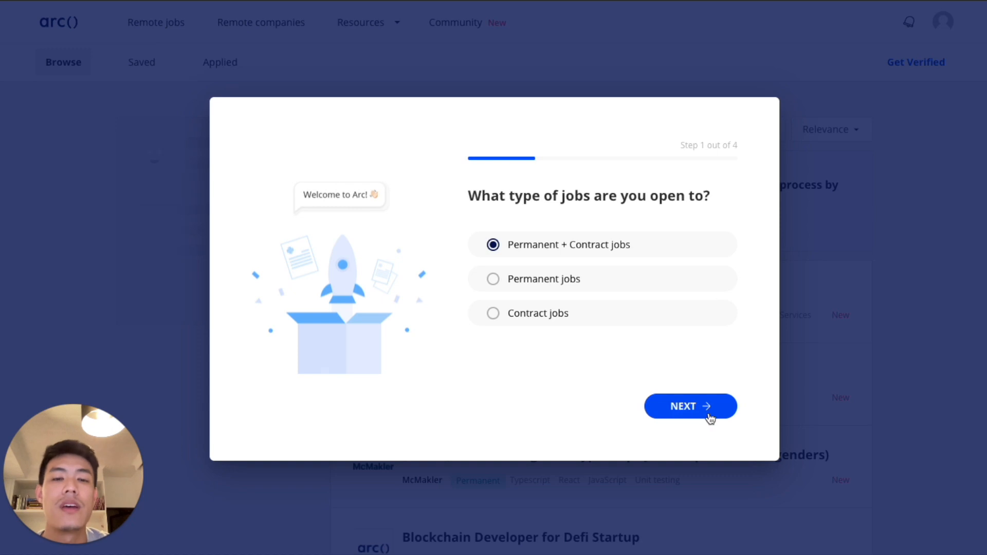
{"action": "left_click", "coordinate": [691, 407]}
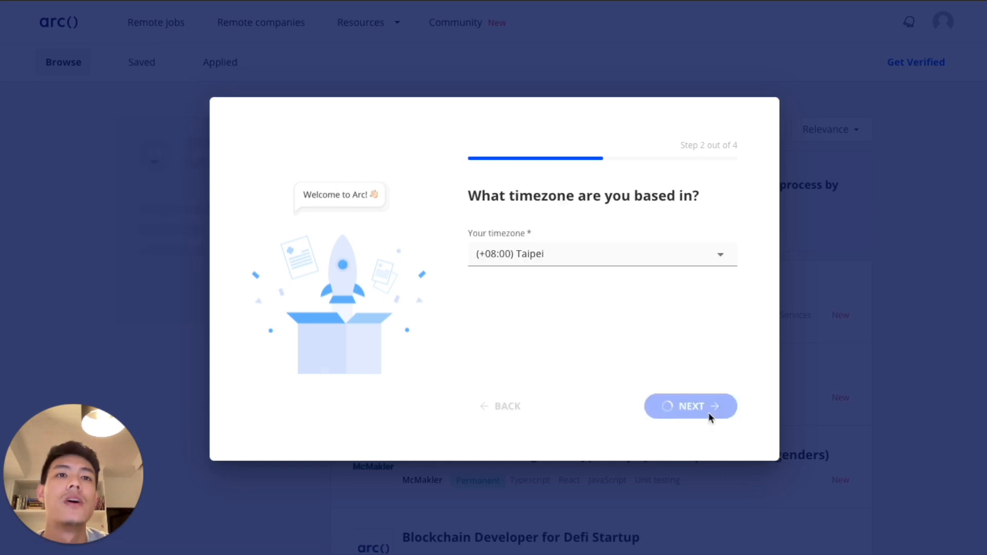
Keep the (+08:00) Taipei timezone and add JavaScript with 7 years' experience.
{"action": "left_click", "coordinate": [690, 406]}
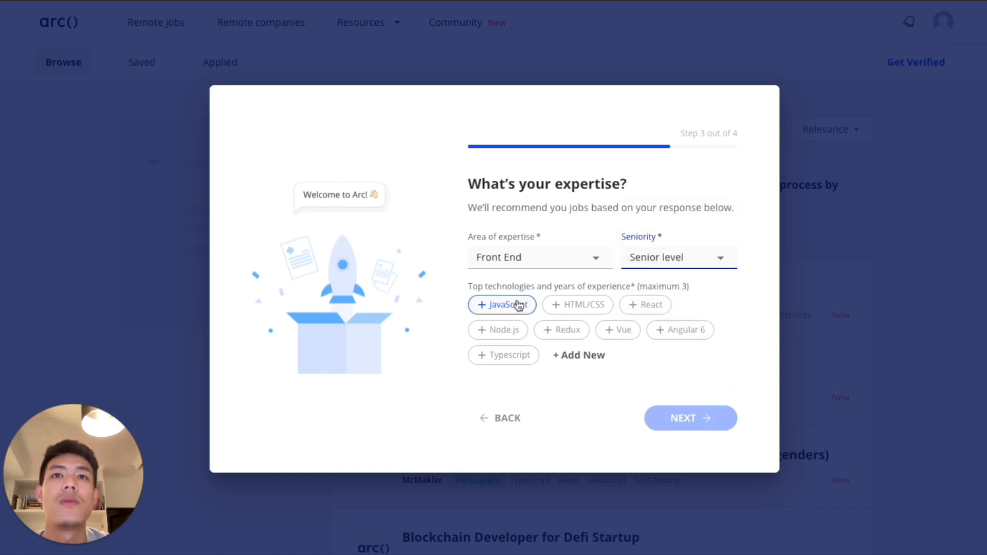
{"action": "left_click", "coordinate": [503, 305]}
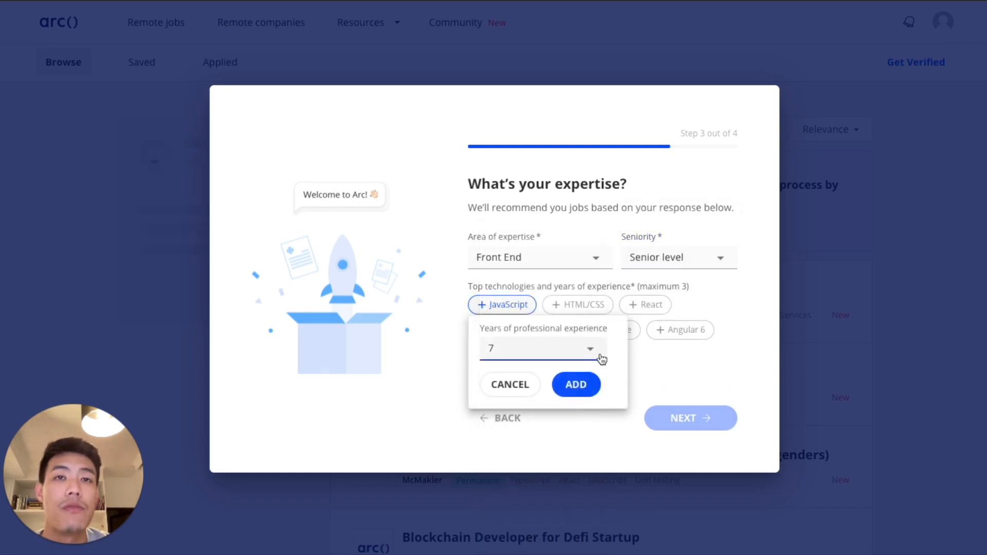
{"action": "left_click", "coordinate": [576, 385]}
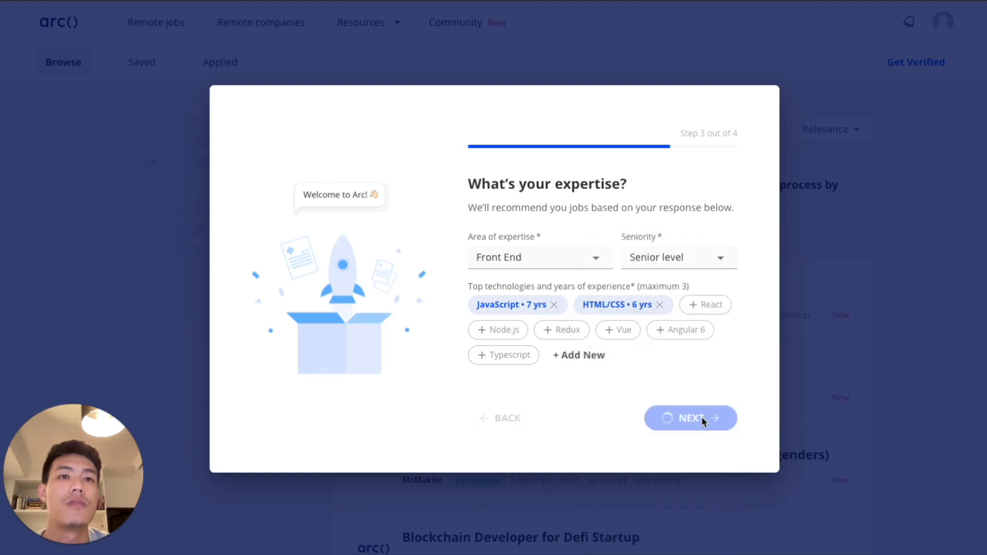
Finish onboarding, change the job list's sort order from Relevance, and browse the tailored remote jobs.
{"action": "left_click", "coordinate": [690, 419]}
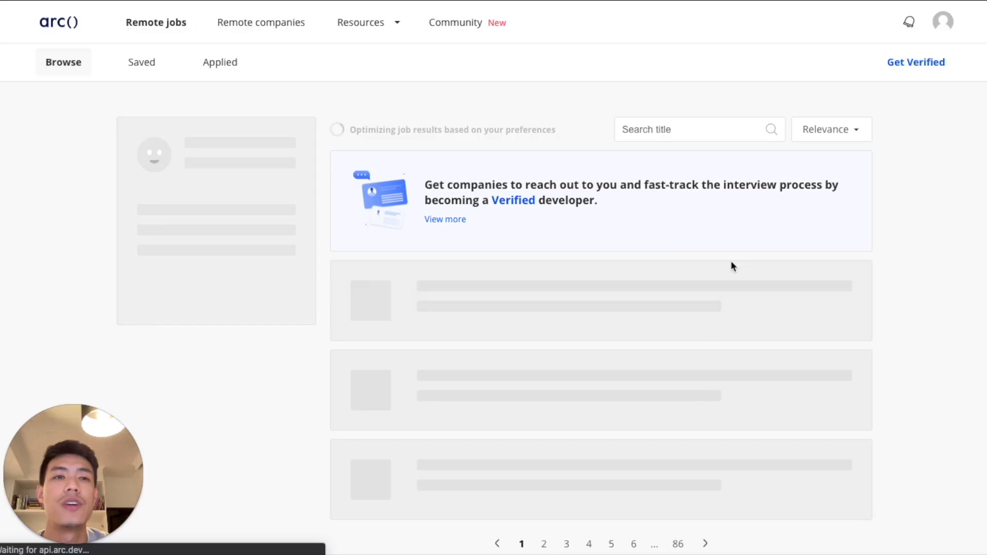
{"action": "left_click", "coordinate": [832, 129]}
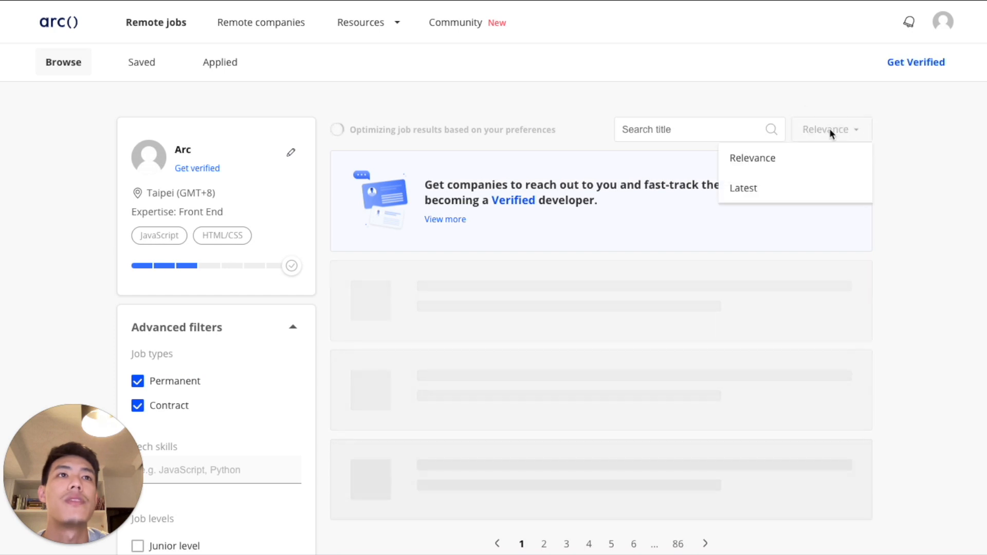
{"action": "left_click", "coordinate": [744, 188]}
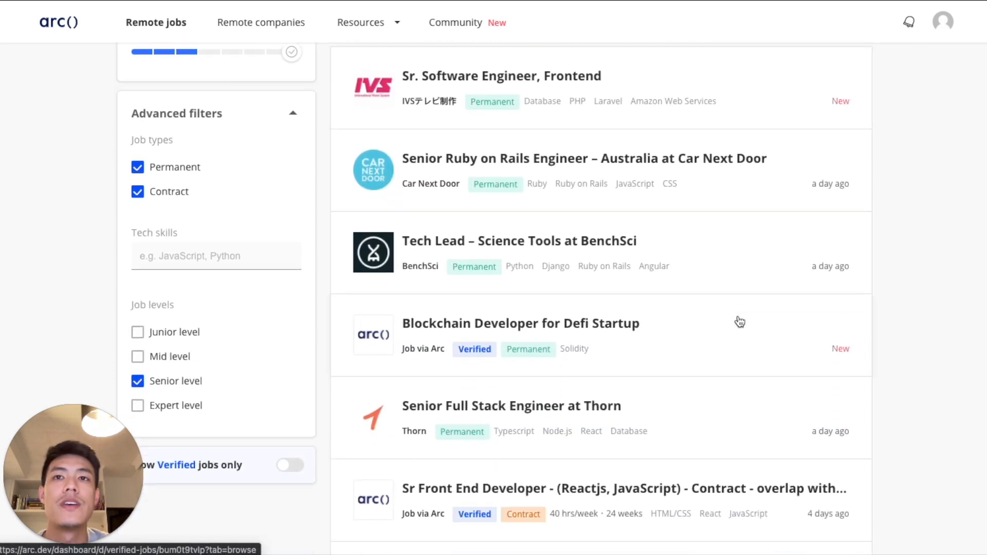
{"action": "scroll", "scroll_direction": "down", "scroll_amount": 3}
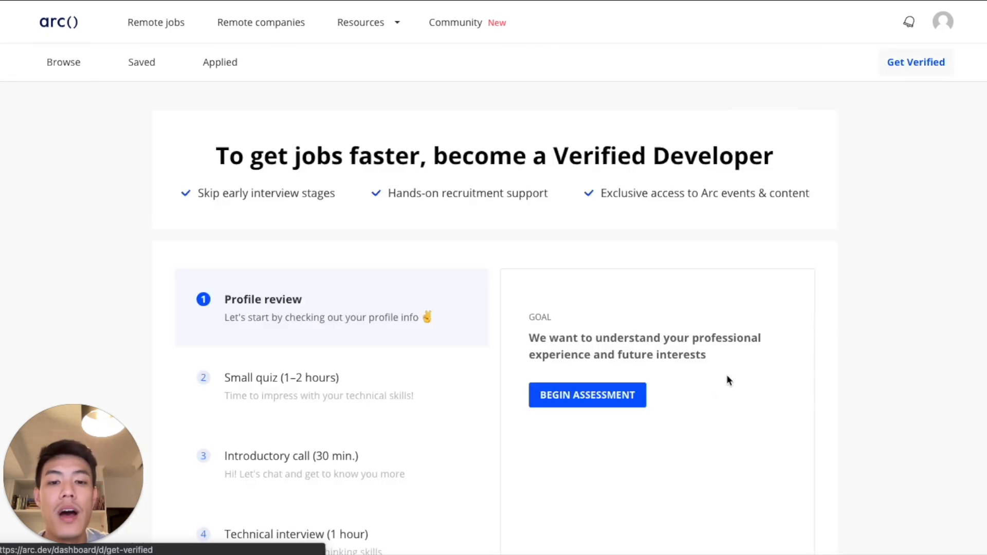
Review the verification path: profile review, quiz, intro call, technical interview, fast-tracking.
{"action": "scroll", "scroll_direction": "down", "scroll_amount": 3}
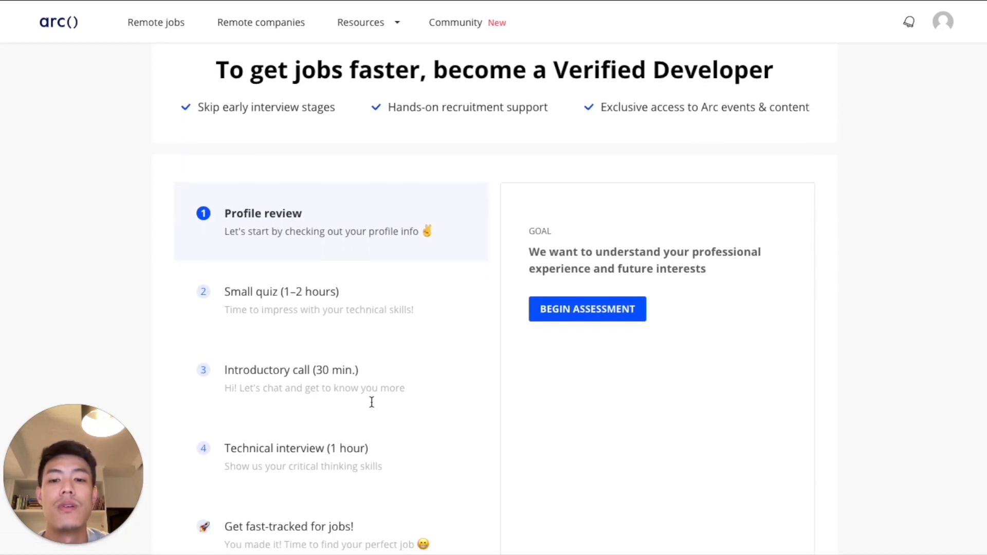
{"action": "scroll", "scroll_direction": "down", "scroll_amount": 3}
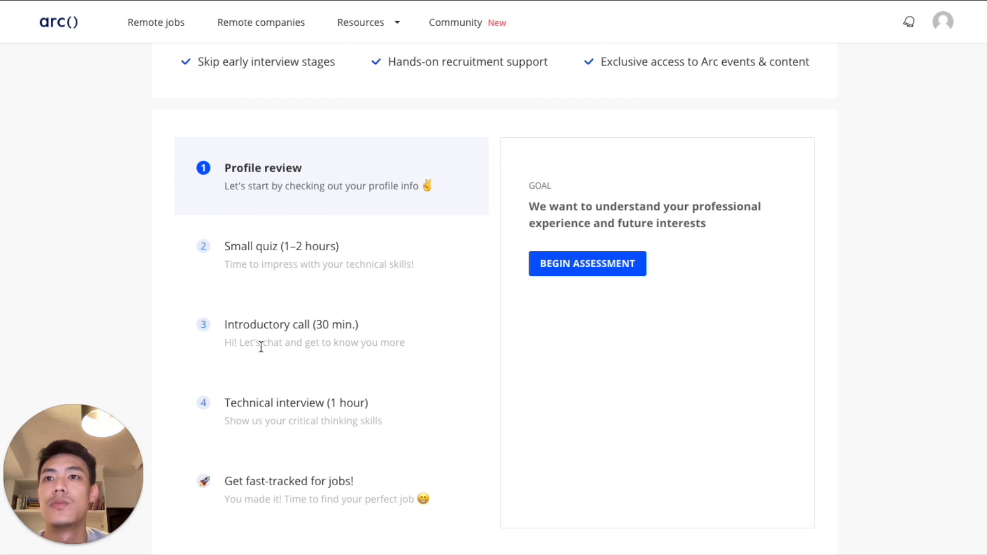
{"action": "mouse_move", "coordinate": [271, 453]}
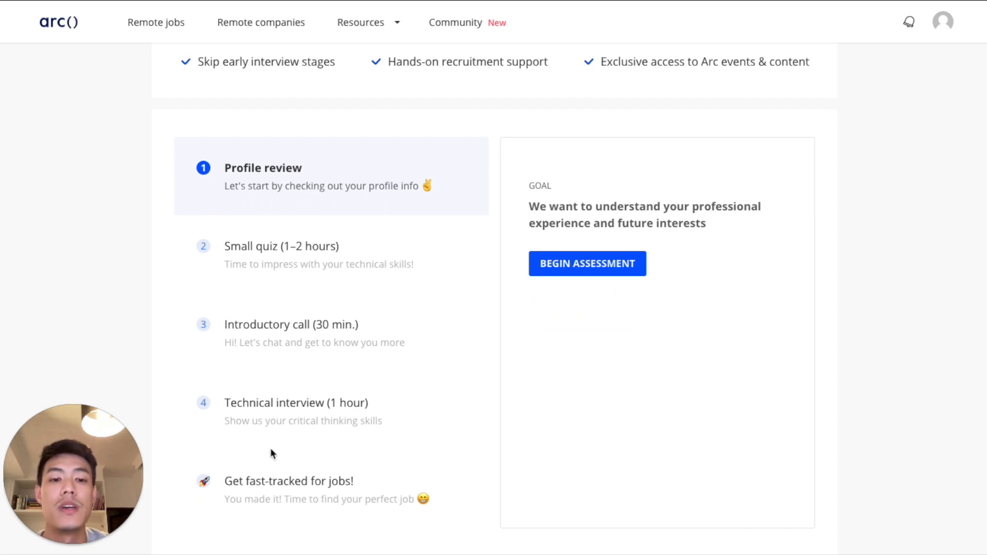